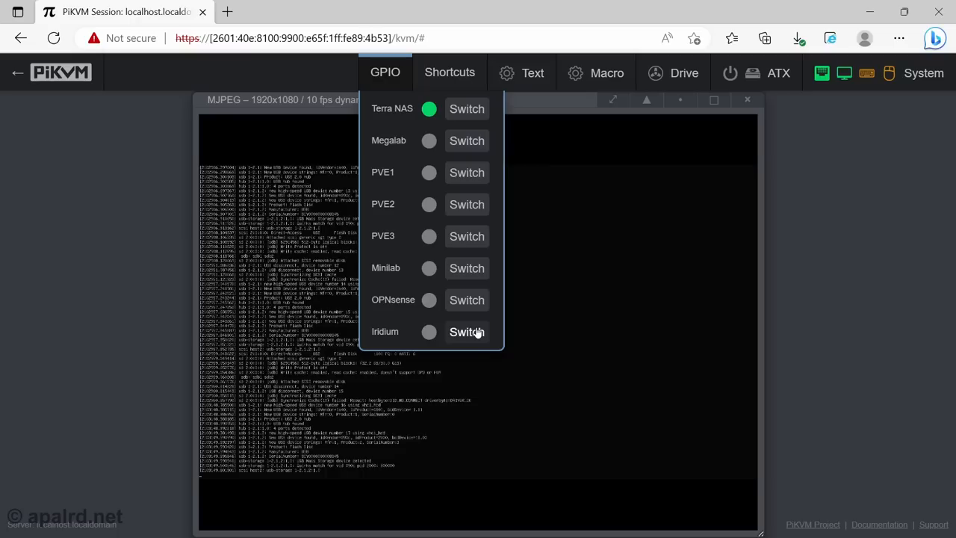
- Switch the KVM input from Terra NAS to Iridium in the GPIO menu
{"action": "left_click", "coordinate": [466, 332]}
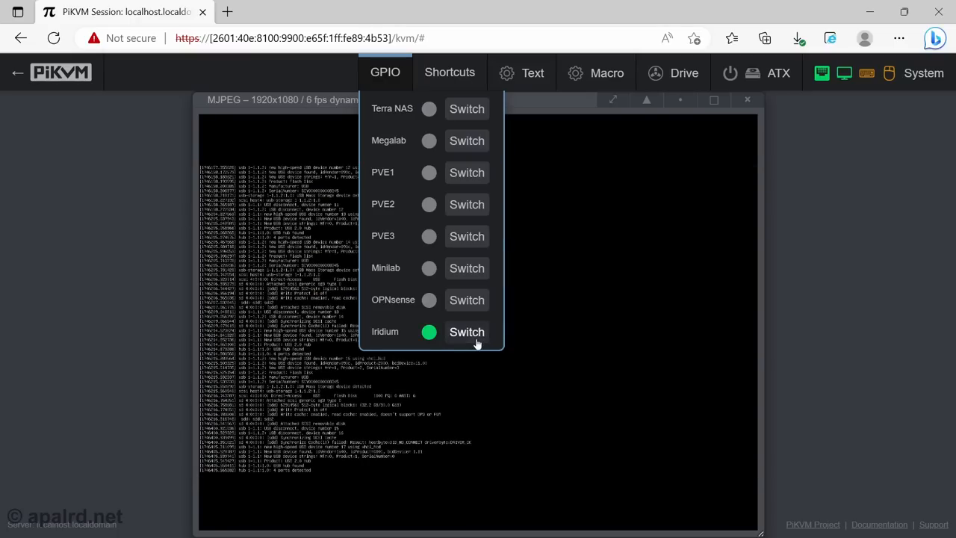